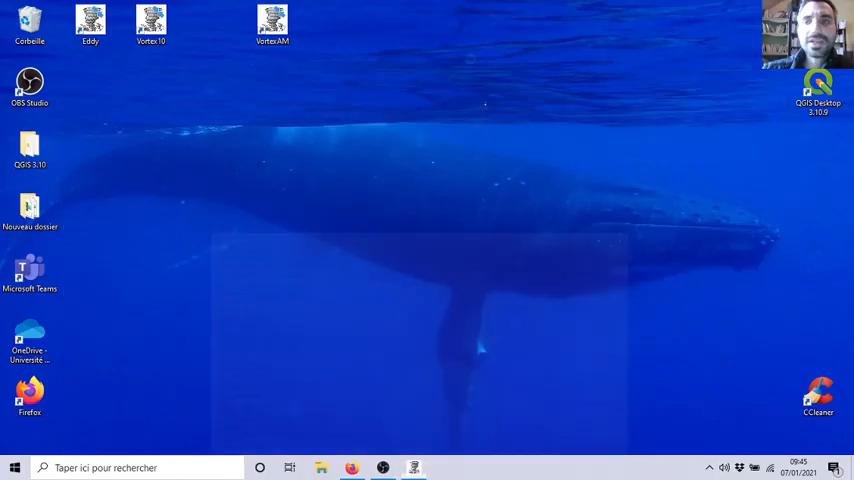
# Step: Launch Vortex 10 from the desktop shortcut, dismissing its start screen
pyautogui.click(152, 22)
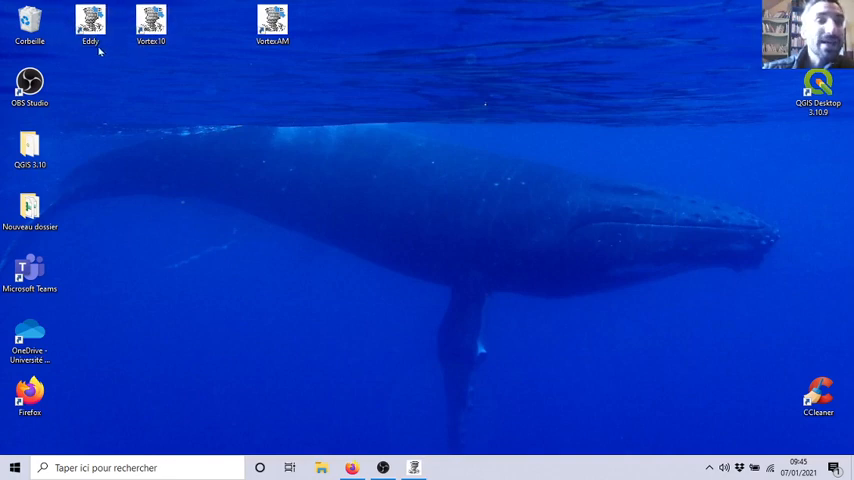
pyautogui.click(90, 20)
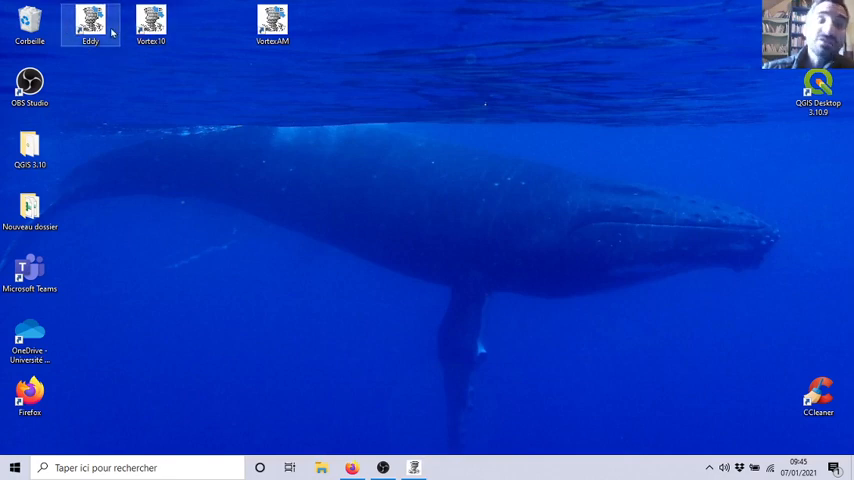
pyautogui.doubleClick(150, 22)
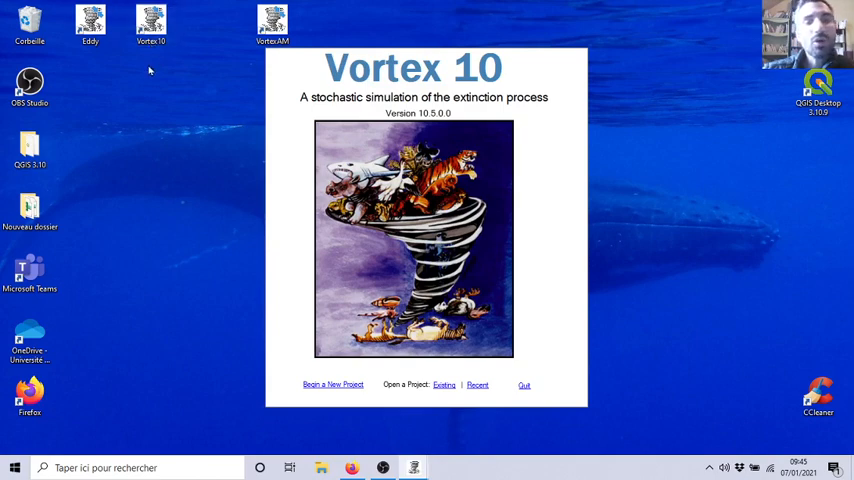
pyautogui.moveTo(220, 226)
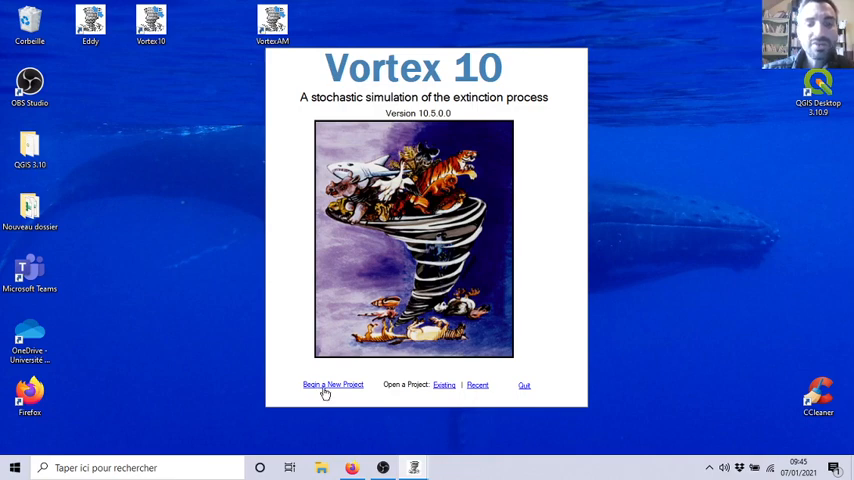
pyautogui.moveTo(444, 388)
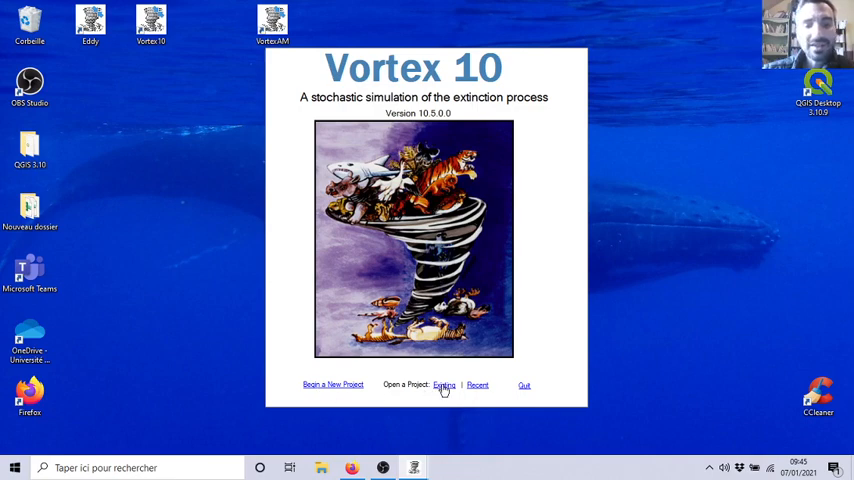
pyautogui.click(332, 384)
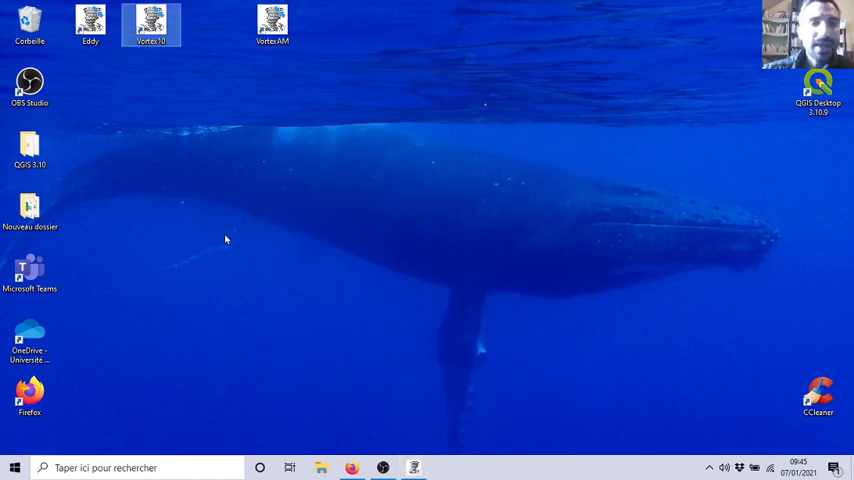
pyautogui.doubleClick(152, 22)
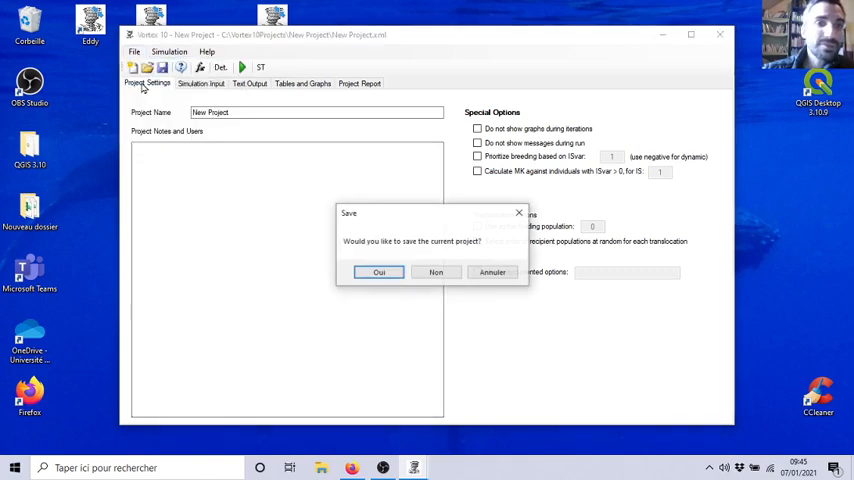
# Step: Decline saving the blank project and open BigCats10 from C:\Vortex10Projects\Samples
pyautogui.click(436, 272)
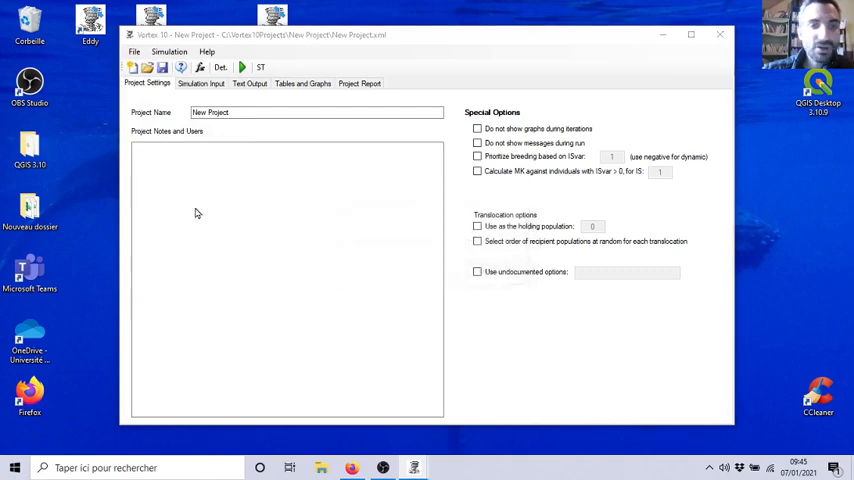
pyautogui.click(146, 68)
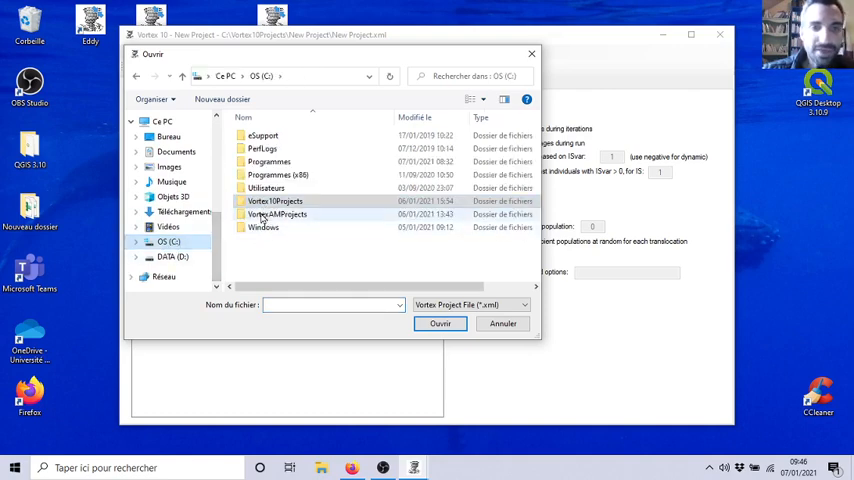
pyautogui.doubleClick(274, 200)
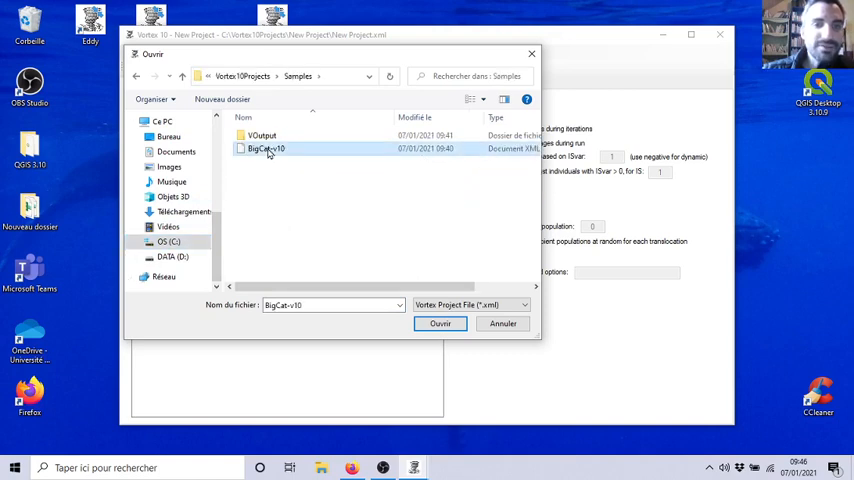
pyautogui.click(440, 324)
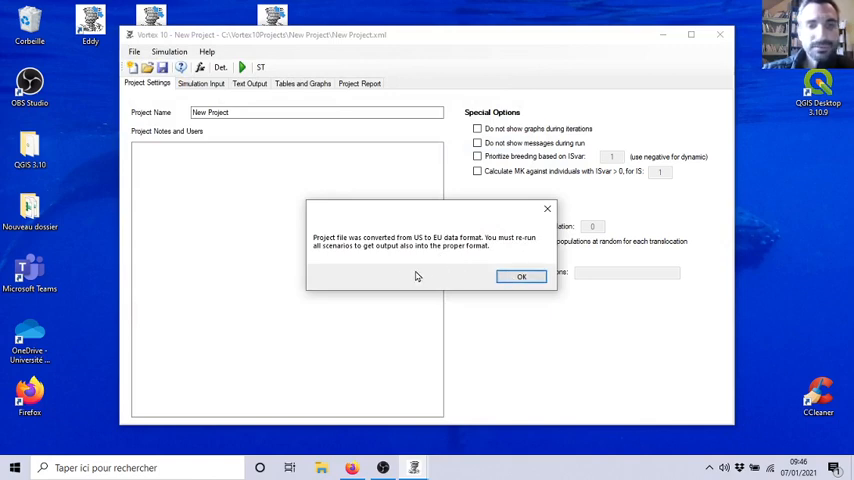
# Step: Acknowledge the data-format conversion notice to reveal the Baseline Scenario Settings
pyautogui.click(520, 276)
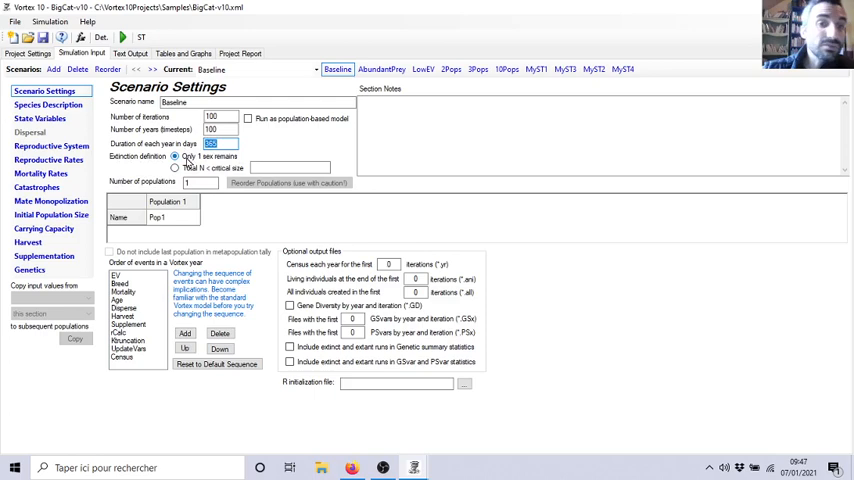
pyautogui.moveTo(204, 162)
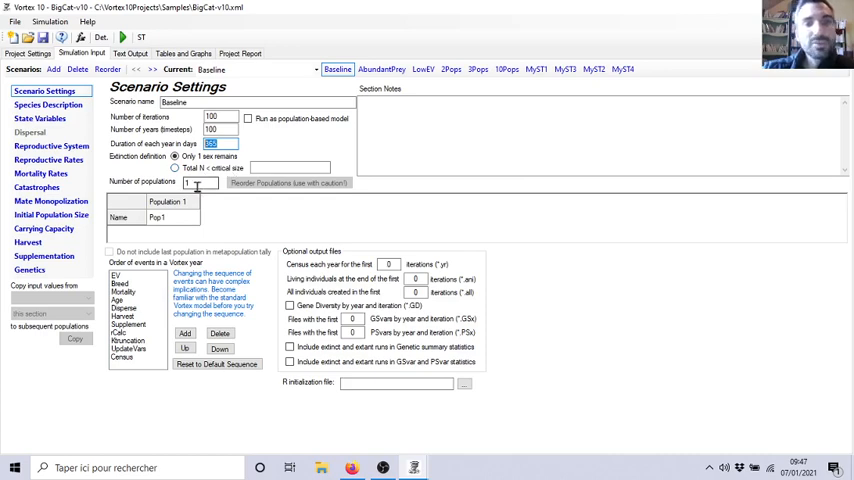
pyautogui.moveTo(230, 168)
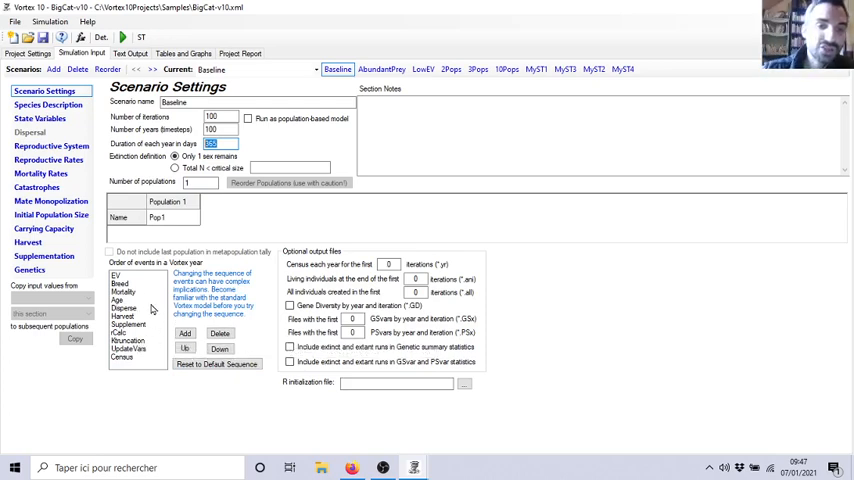
pyautogui.moveTo(138, 292)
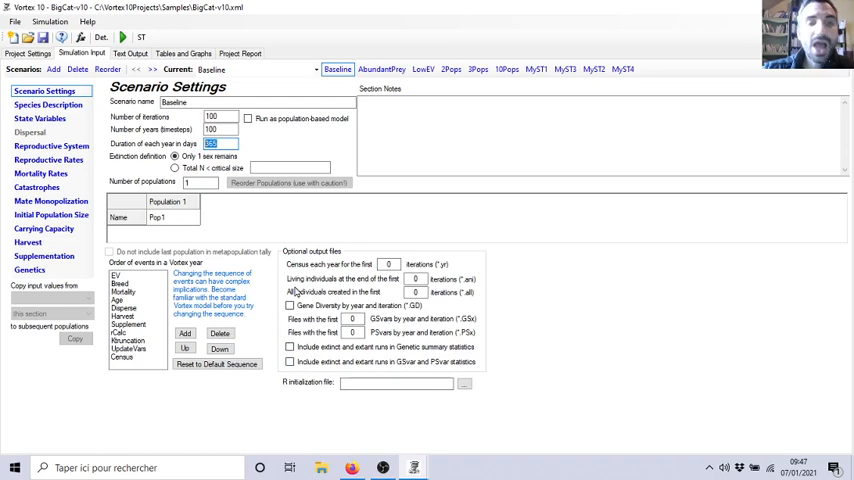
pyautogui.moveTo(290, 348)
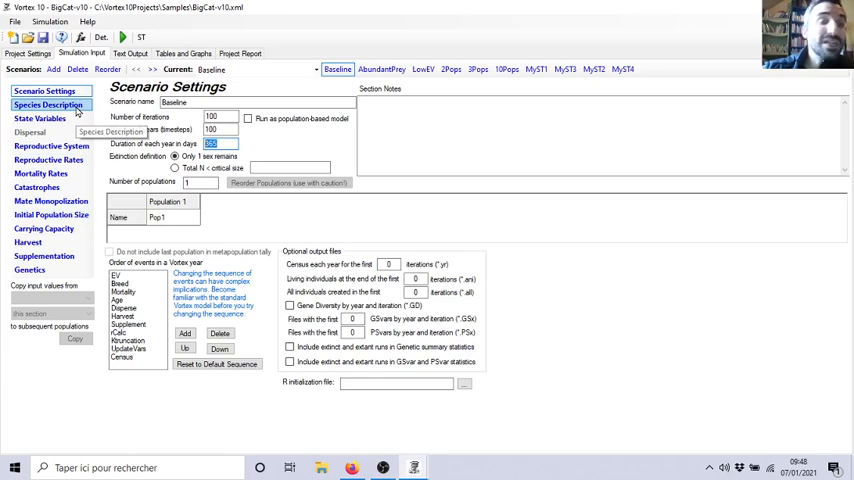
# Step: Switch from Scenario Settings to the Species Description page
pyautogui.click(48, 104)
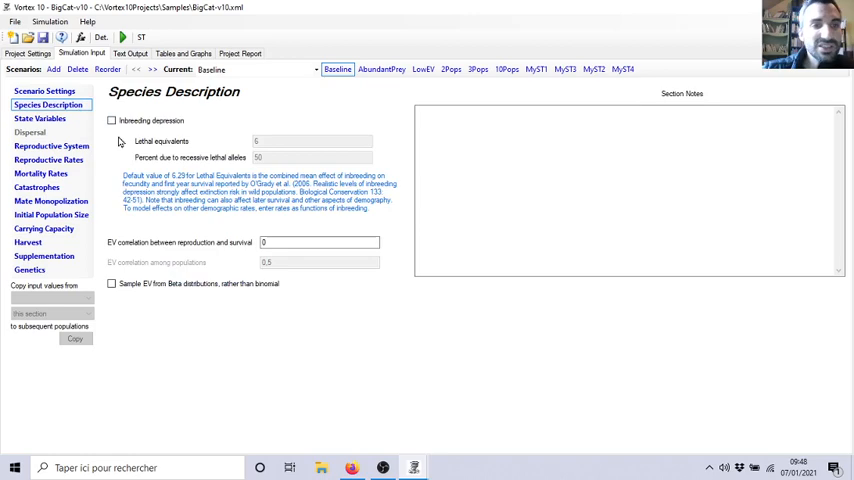
# Step: Turn on inbreeding depression, then move to the State Variables page
pyautogui.click(112, 120)
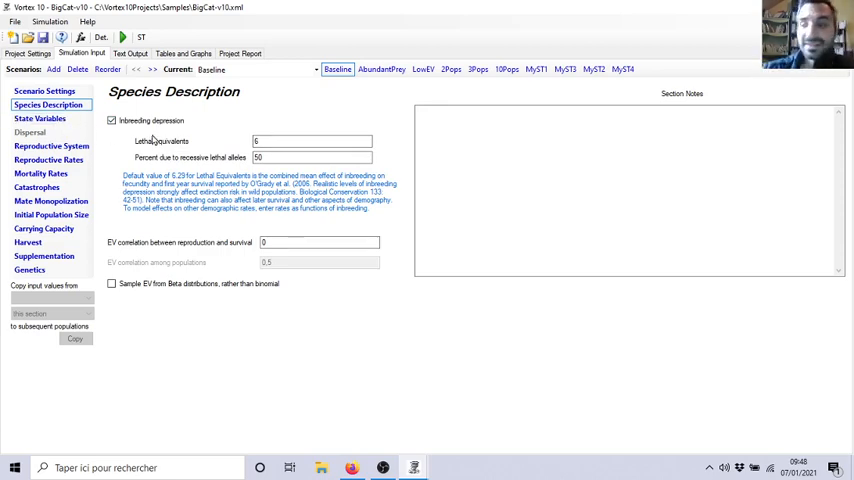
pyautogui.click(40, 118)
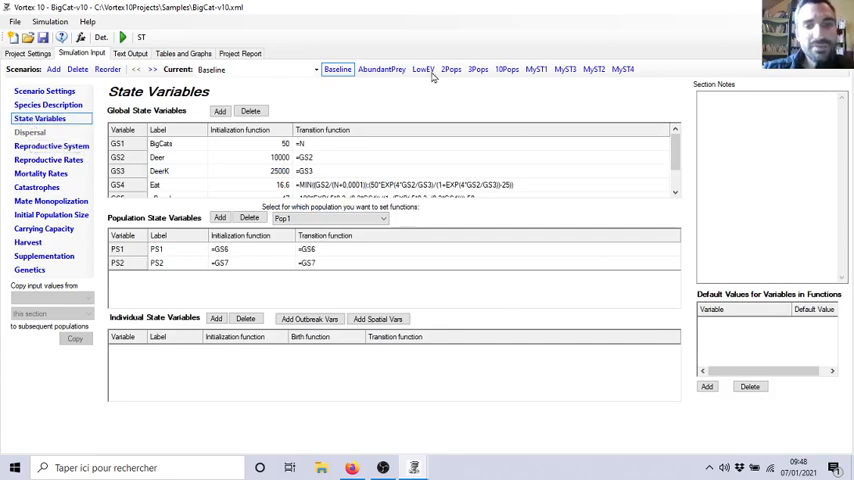
pyautogui.moveTo(388, 100)
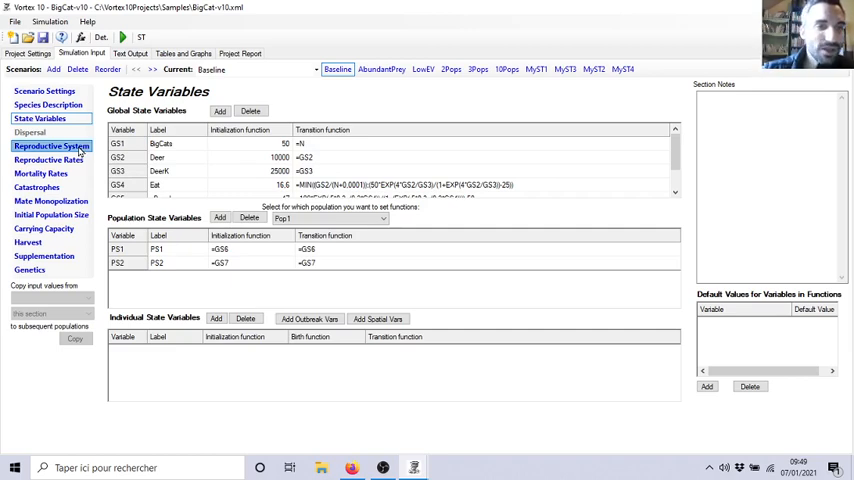
# Step: Switch from State Variables to the Reproductive System page
pyautogui.click(52, 146)
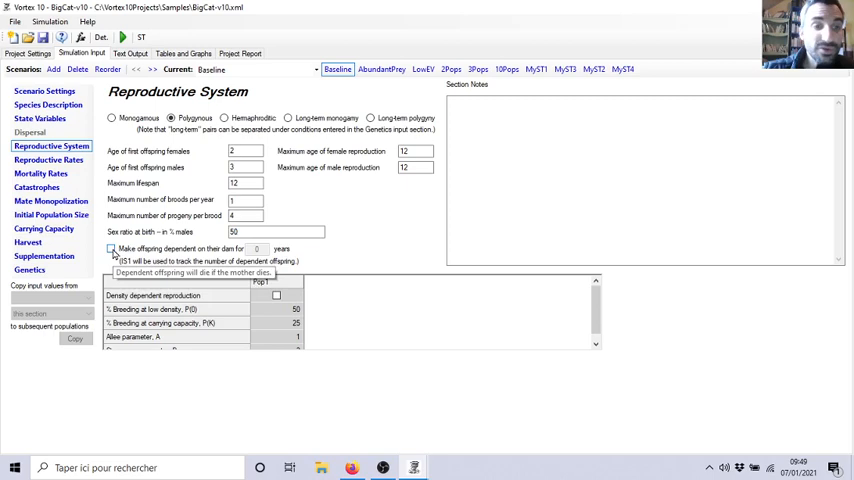
pyautogui.click(112, 250)
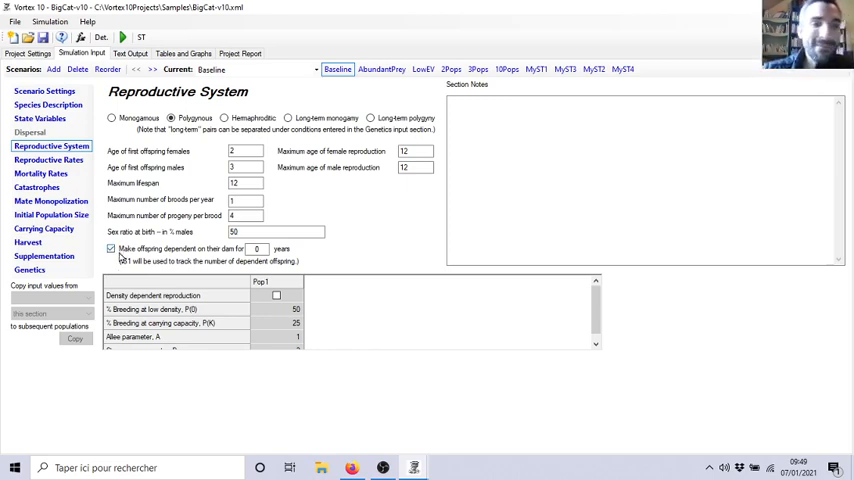
pyautogui.click(258, 248)
pyautogui.write('3')
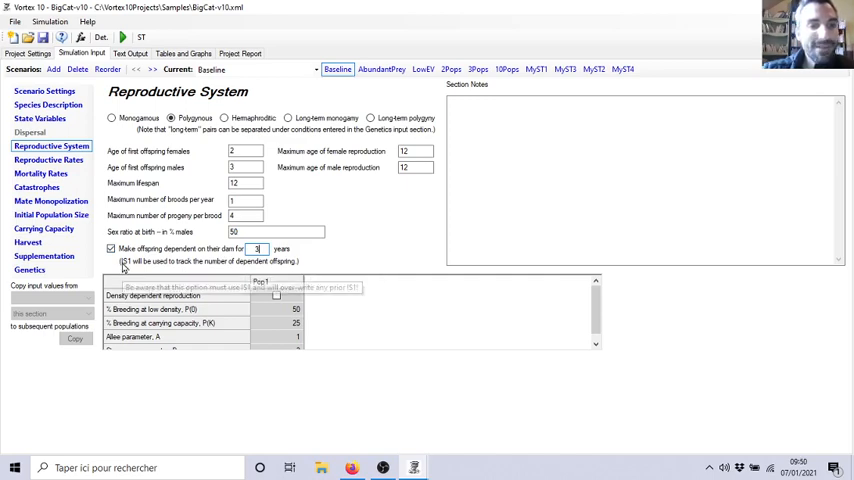
pyautogui.moveTo(230, 264)
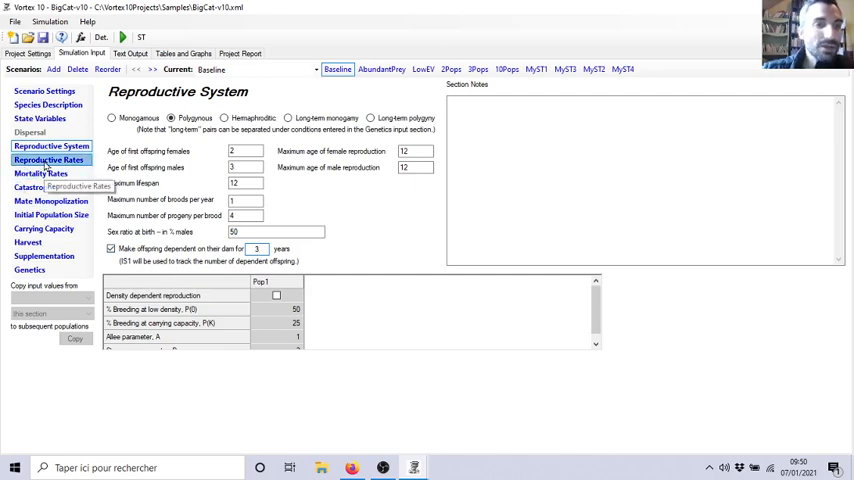
# Step: Review the percent of adult females breeding and mortality rates, then show Catastrophes
pyautogui.click(48, 160)
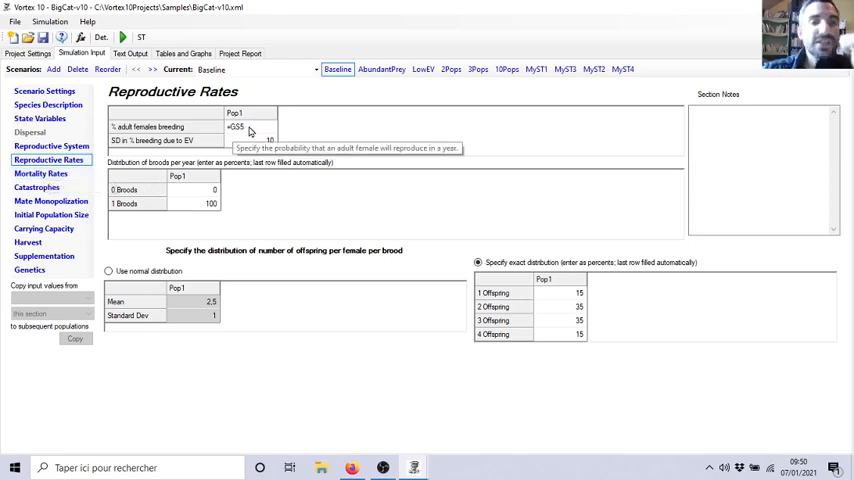
pyautogui.click(236, 128)
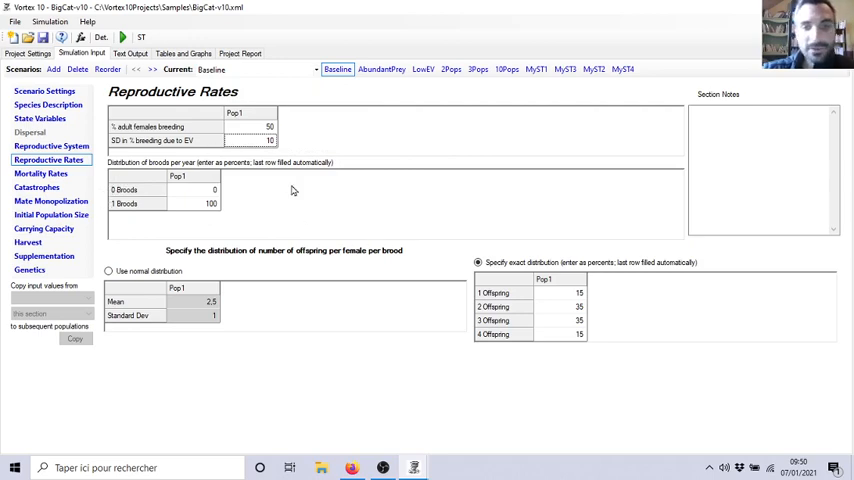
pyautogui.moveTo(72, 188)
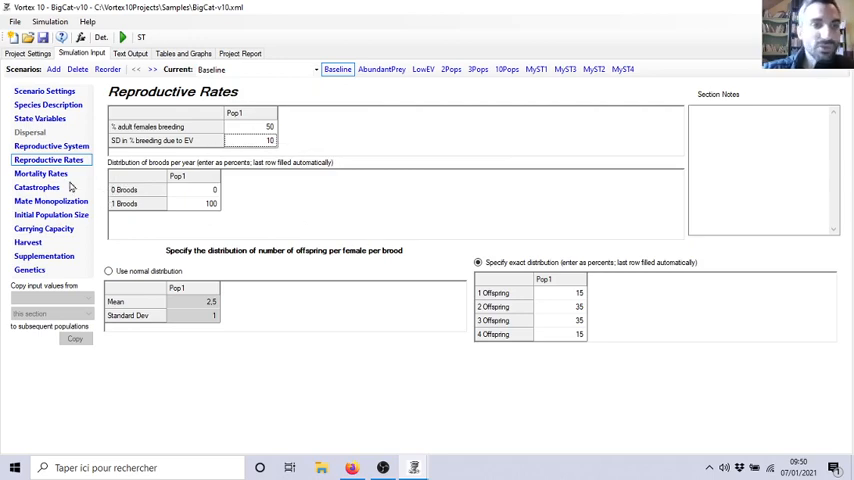
pyautogui.click(40, 172)
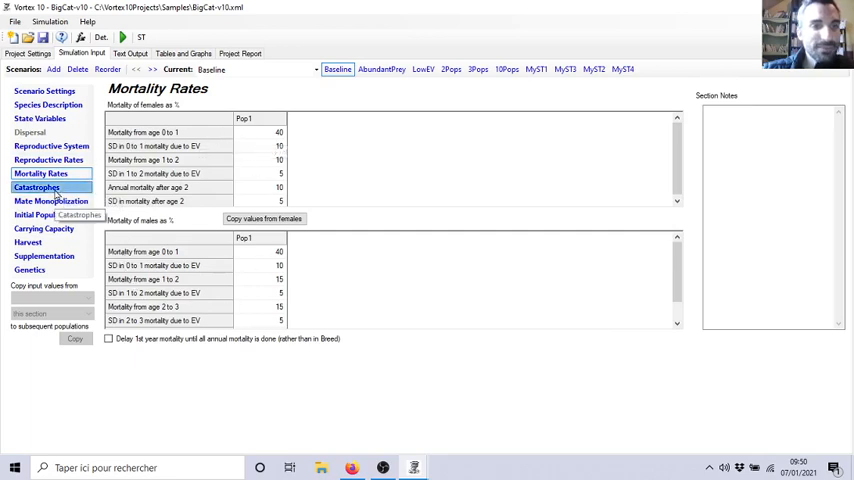
pyautogui.click(36, 188)
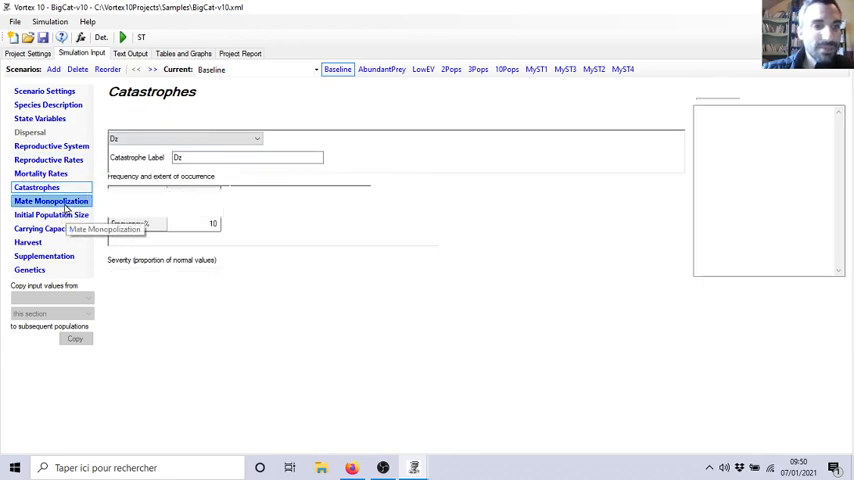
# Step: Move to the Mate Monopolization page on the way to Initial Population Size
pyautogui.click(50, 200)
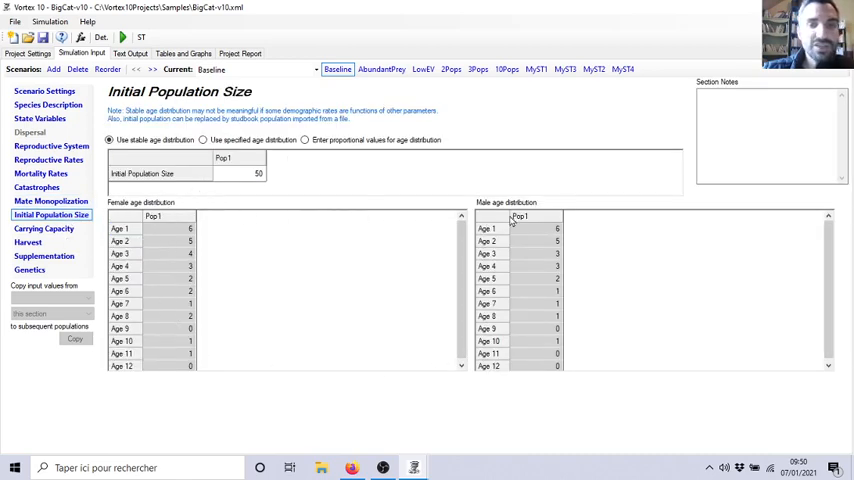
# Step: Set the initial population size to 150 and use a specified age distribution
pyautogui.click(244, 172)
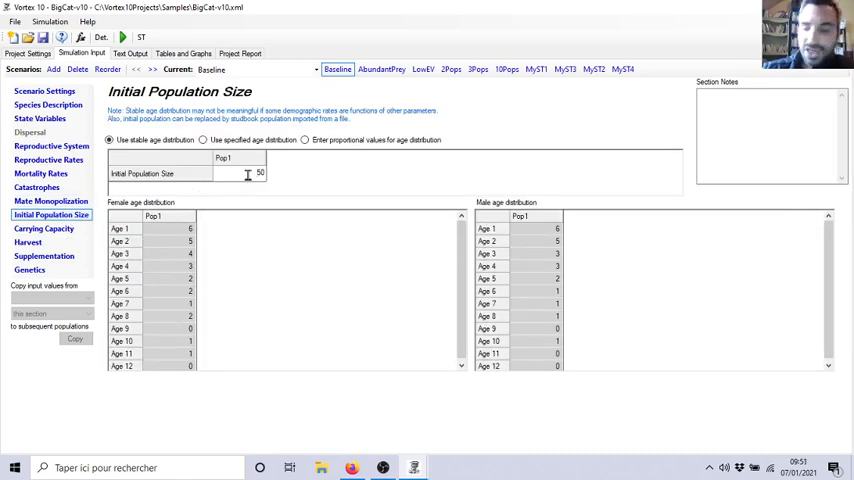
pyautogui.write('150')
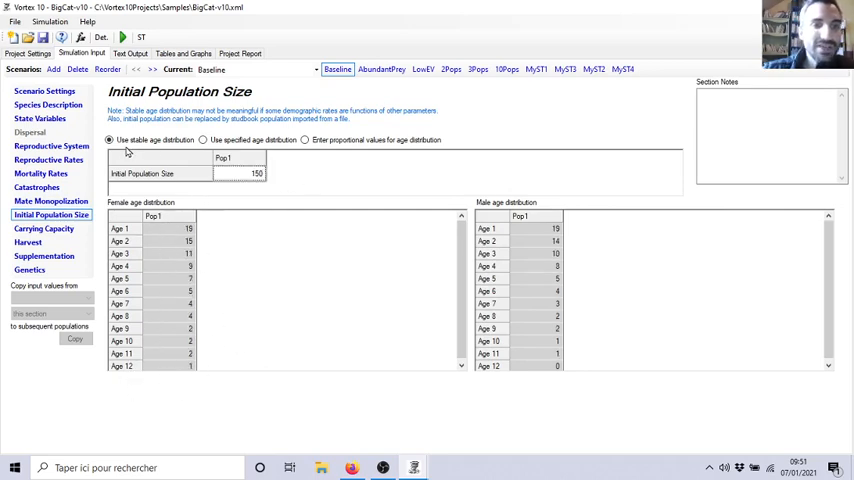
pyautogui.click(204, 140)
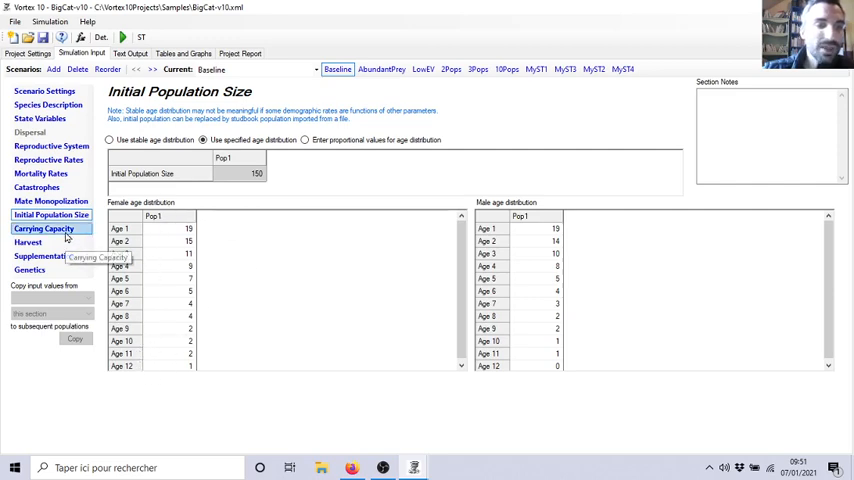
# Step: Show the Carrying Capacity page before moving on to Harvest
pyautogui.click(44, 228)
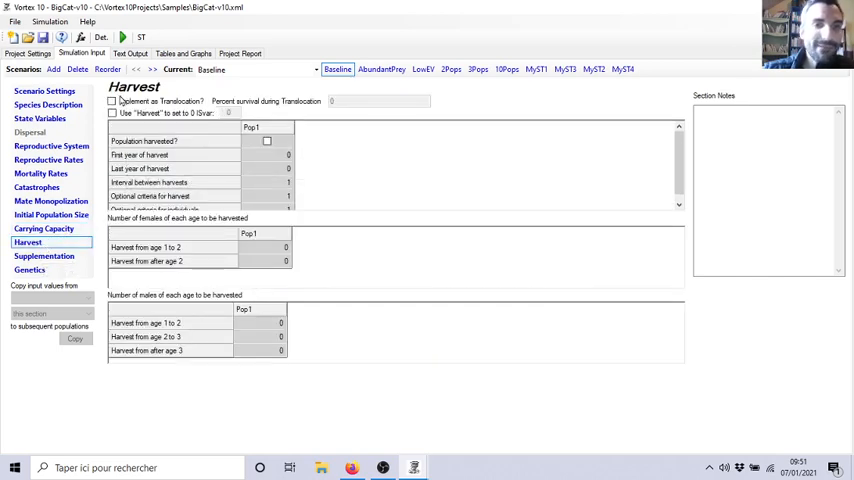
pyautogui.moveTo(150, 140)
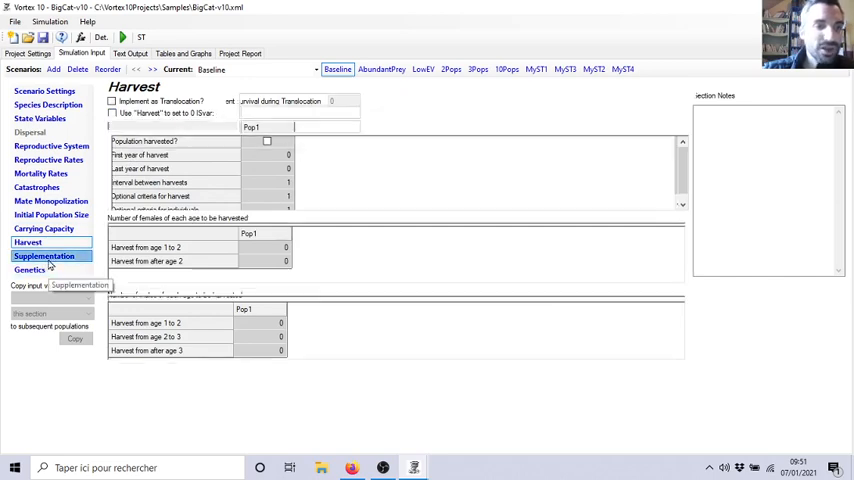
# Step: Show the Supplementation page and inspect its translocation fields, leaving supplementation off
pyautogui.click(44, 256)
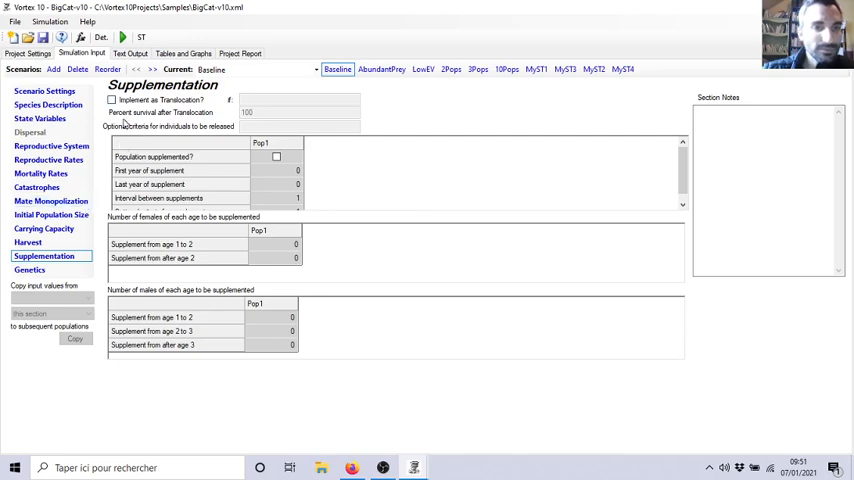
pyautogui.click(112, 100)
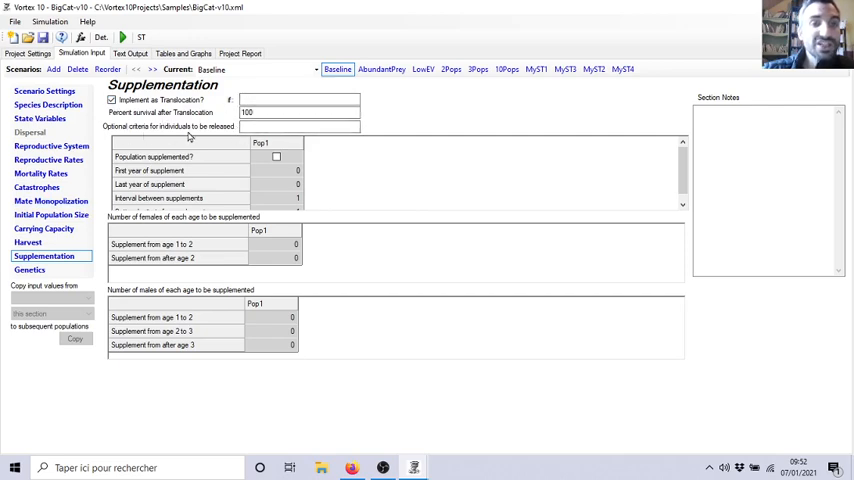
pyautogui.moveTo(238, 130)
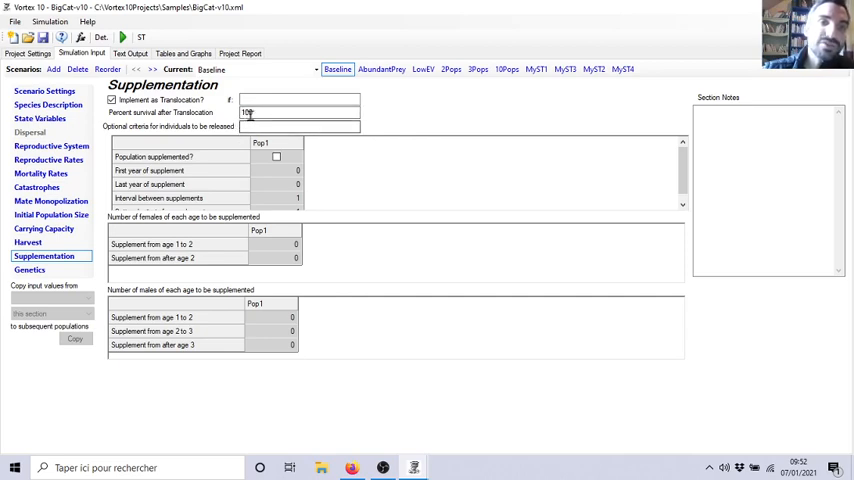
pyautogui.click(30, 270)
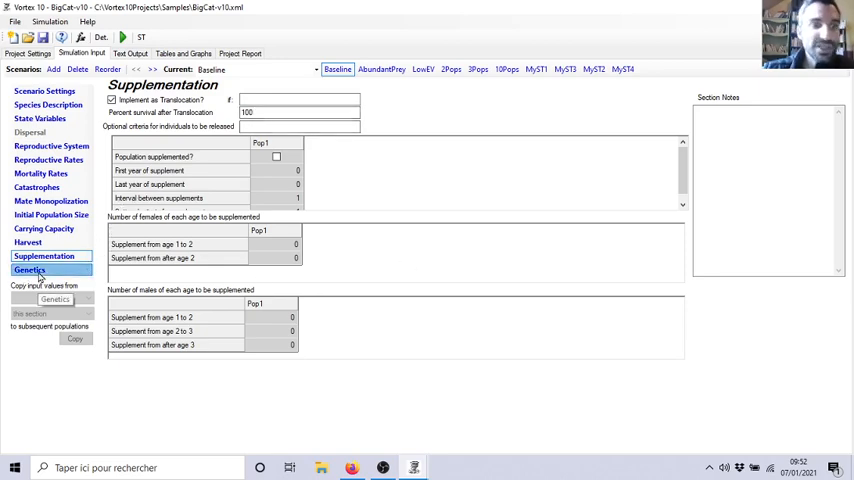
# Step: Show the Genetics inputs for the BigCat Baseline scenario, leaving genetic management unset
pyautogui.click(30, 268)
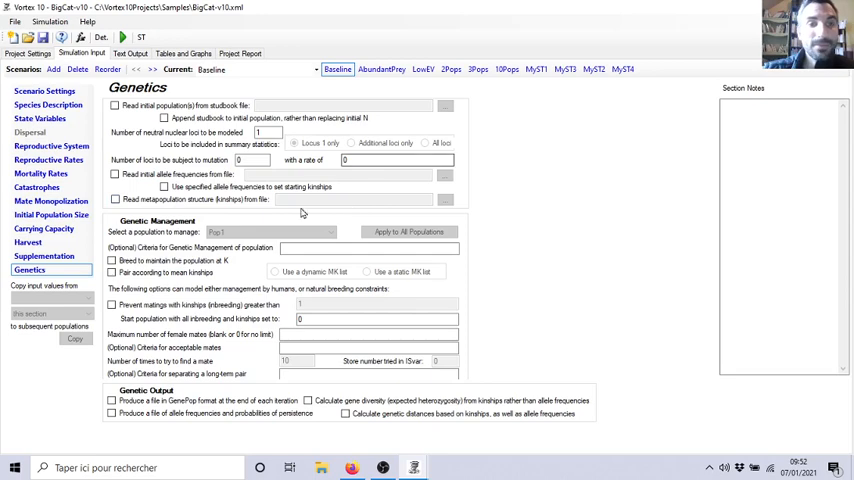
pyautogui.moveTo(216, 240)
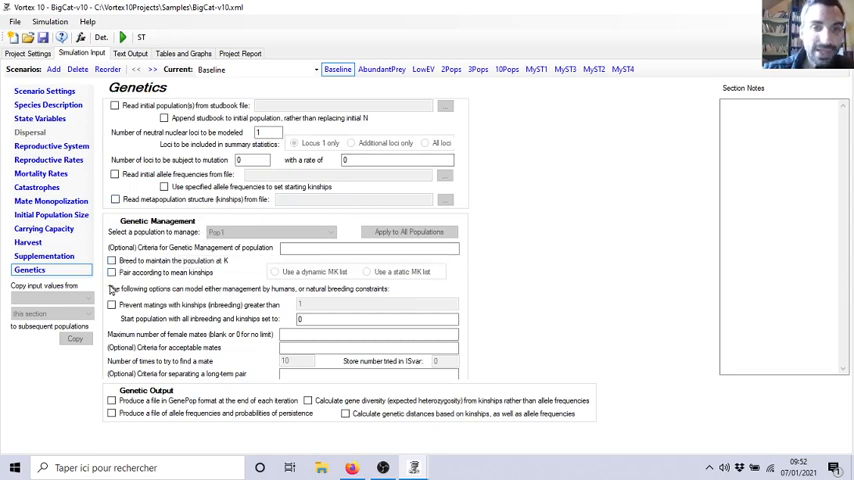
pyautogui.moveTo(296, 446)
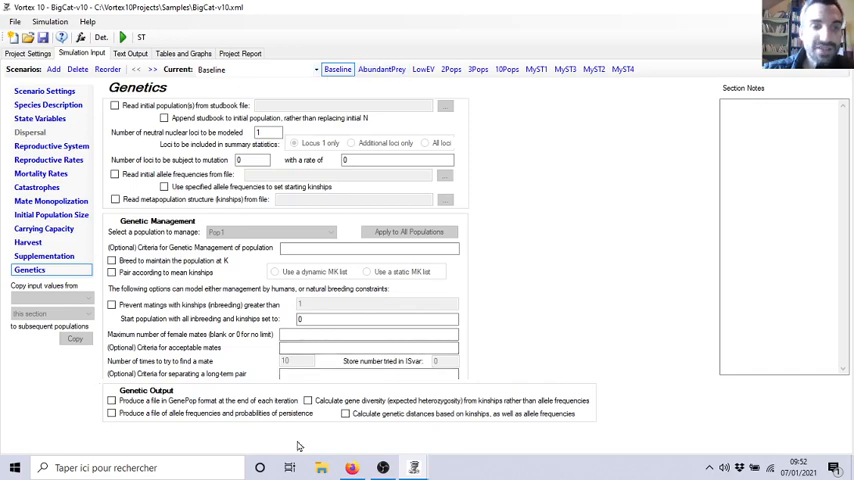
pyautogui.click(368, 246)
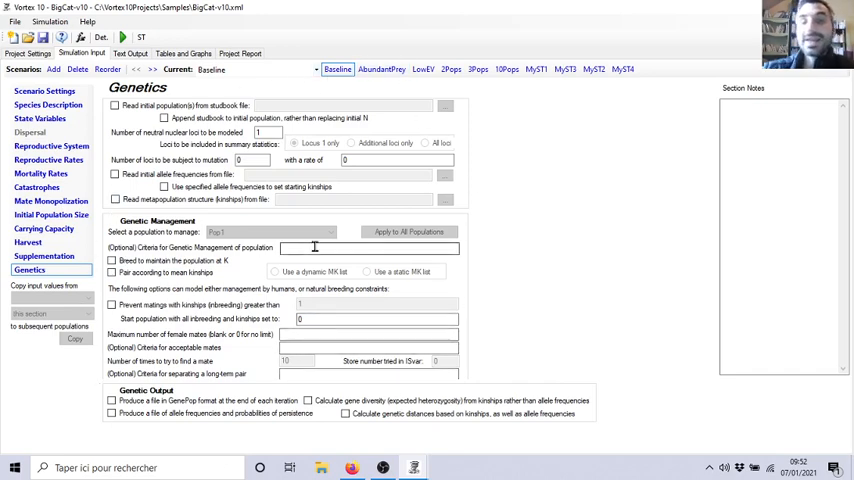